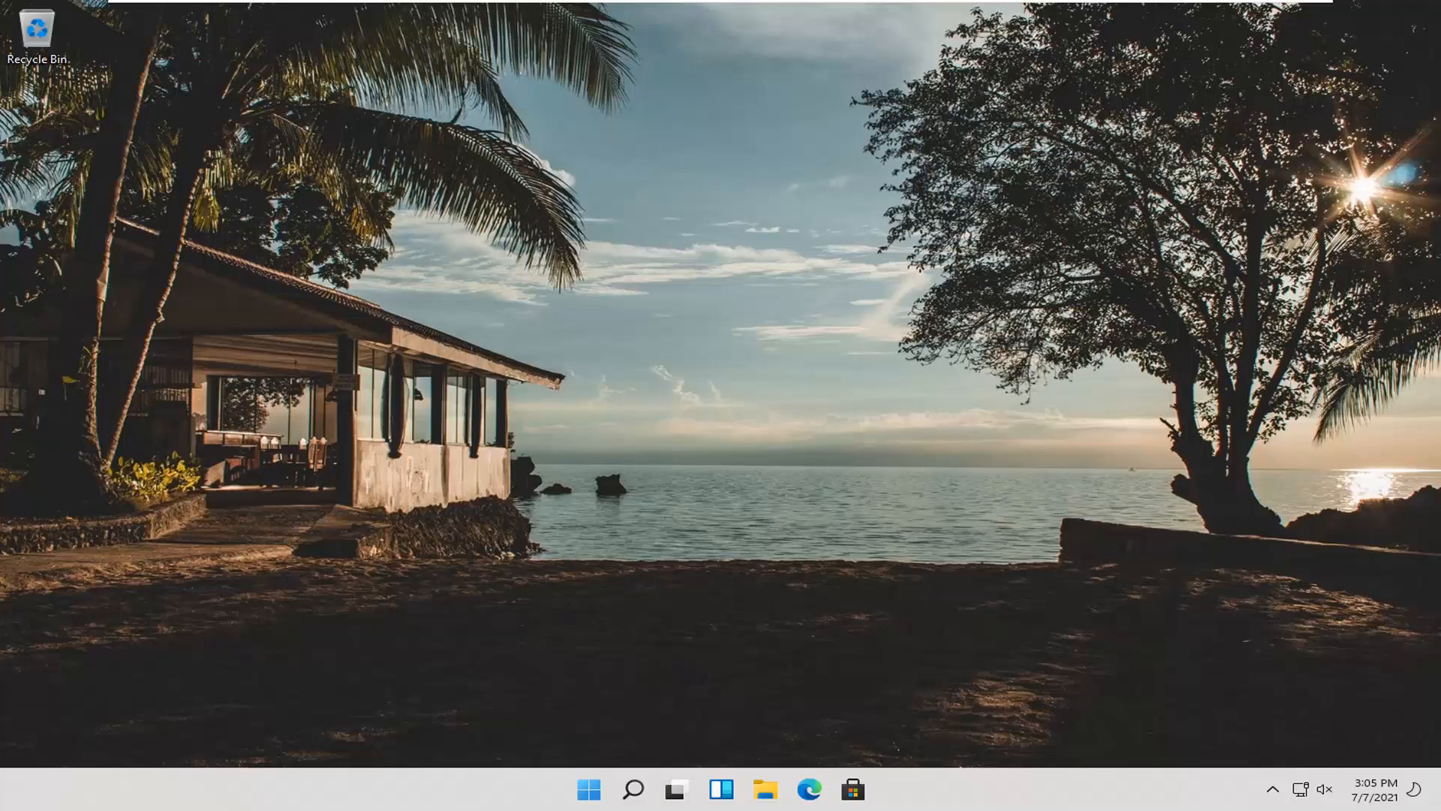
mouse_move(596, 761)
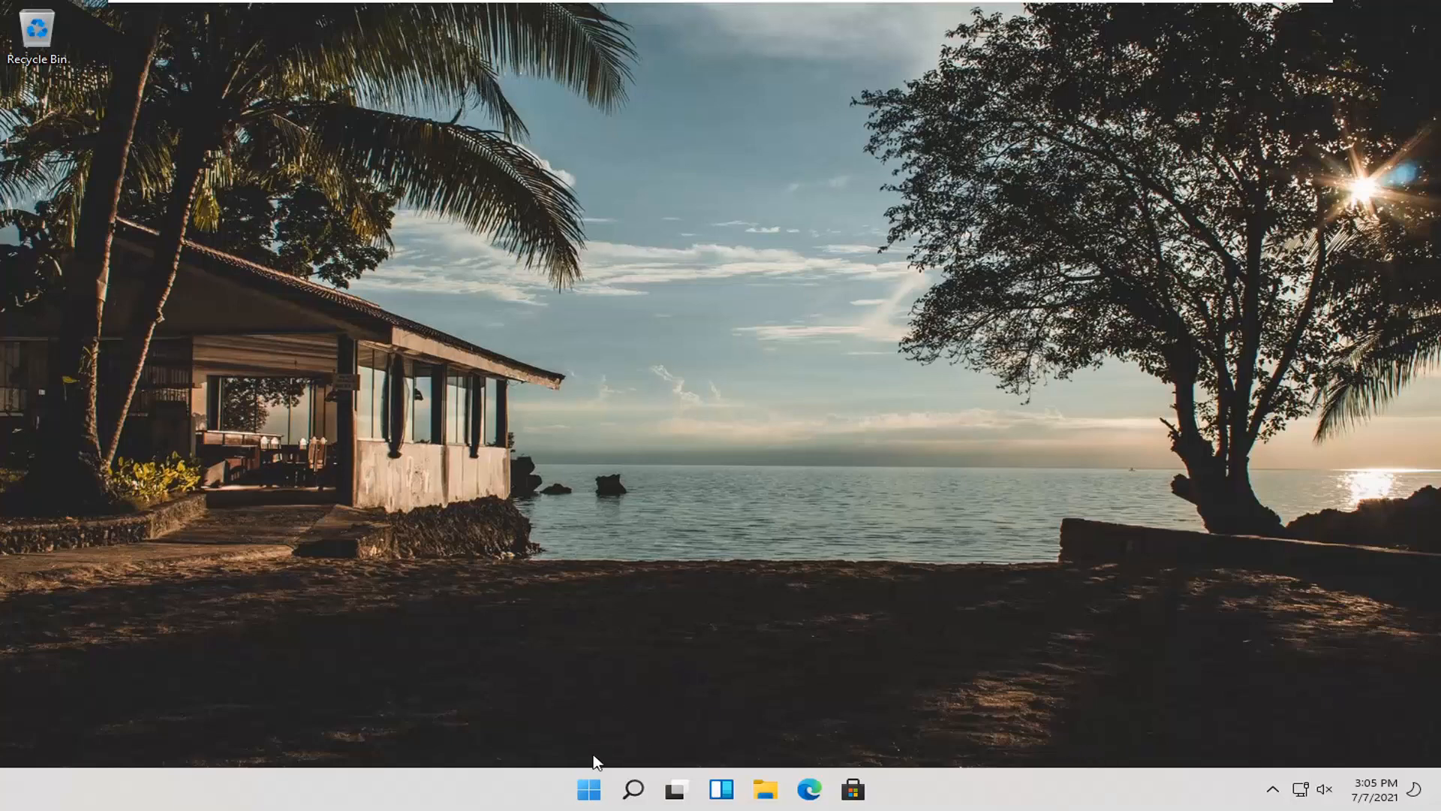
Step: Launch Settings from the Start button's quick link menu, landing on the System page
right_click(589, 789)
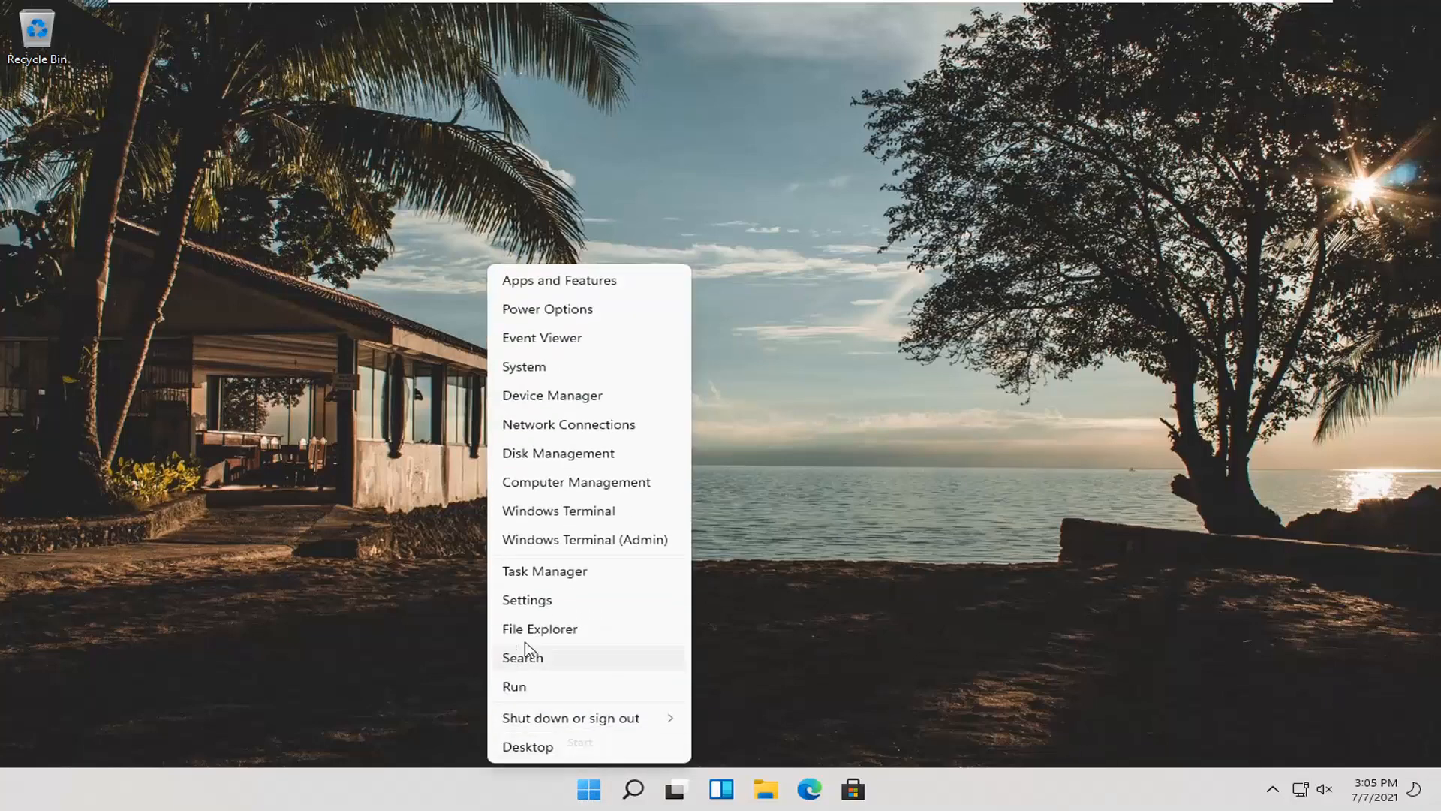
left_click(527, 599)
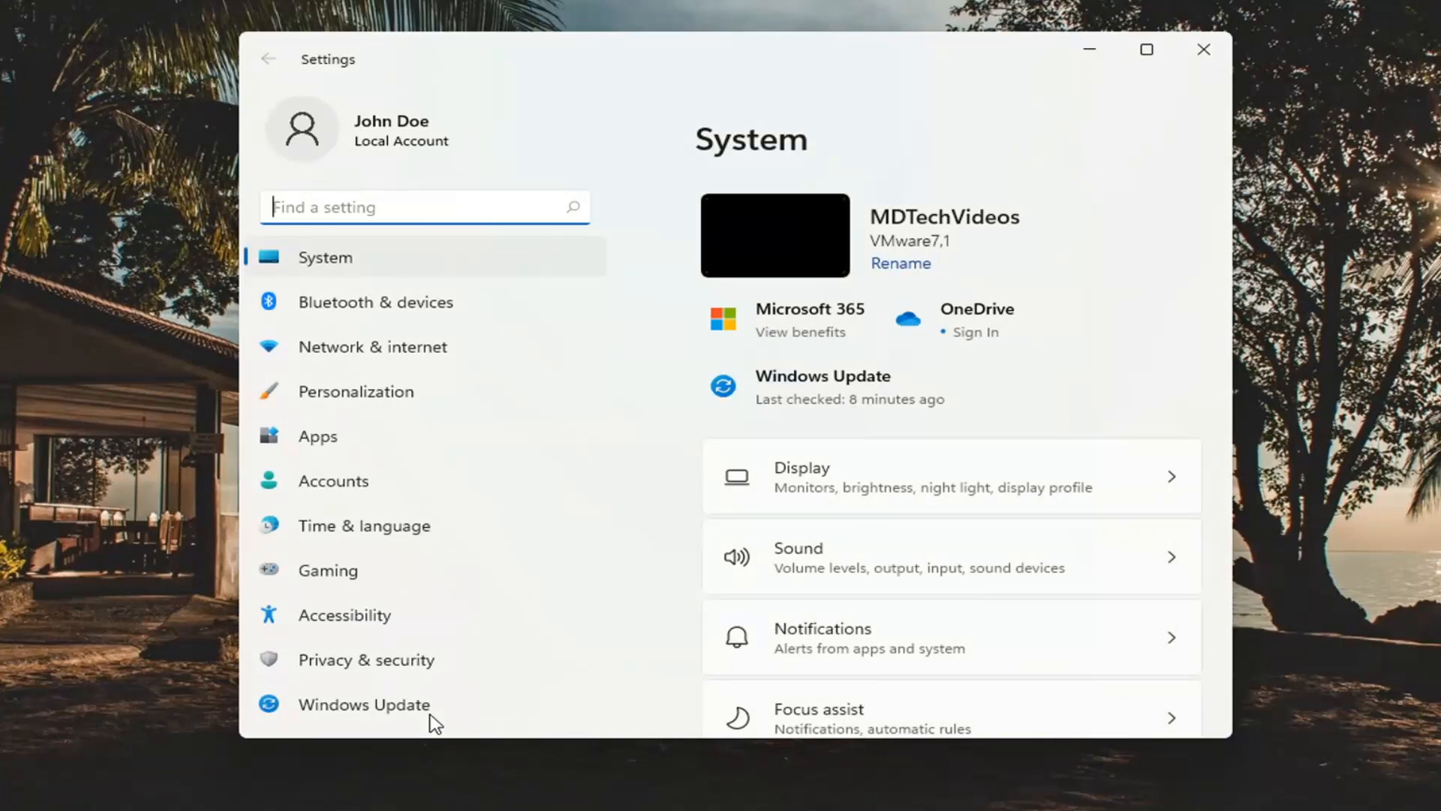
mouse_move(358, 390)
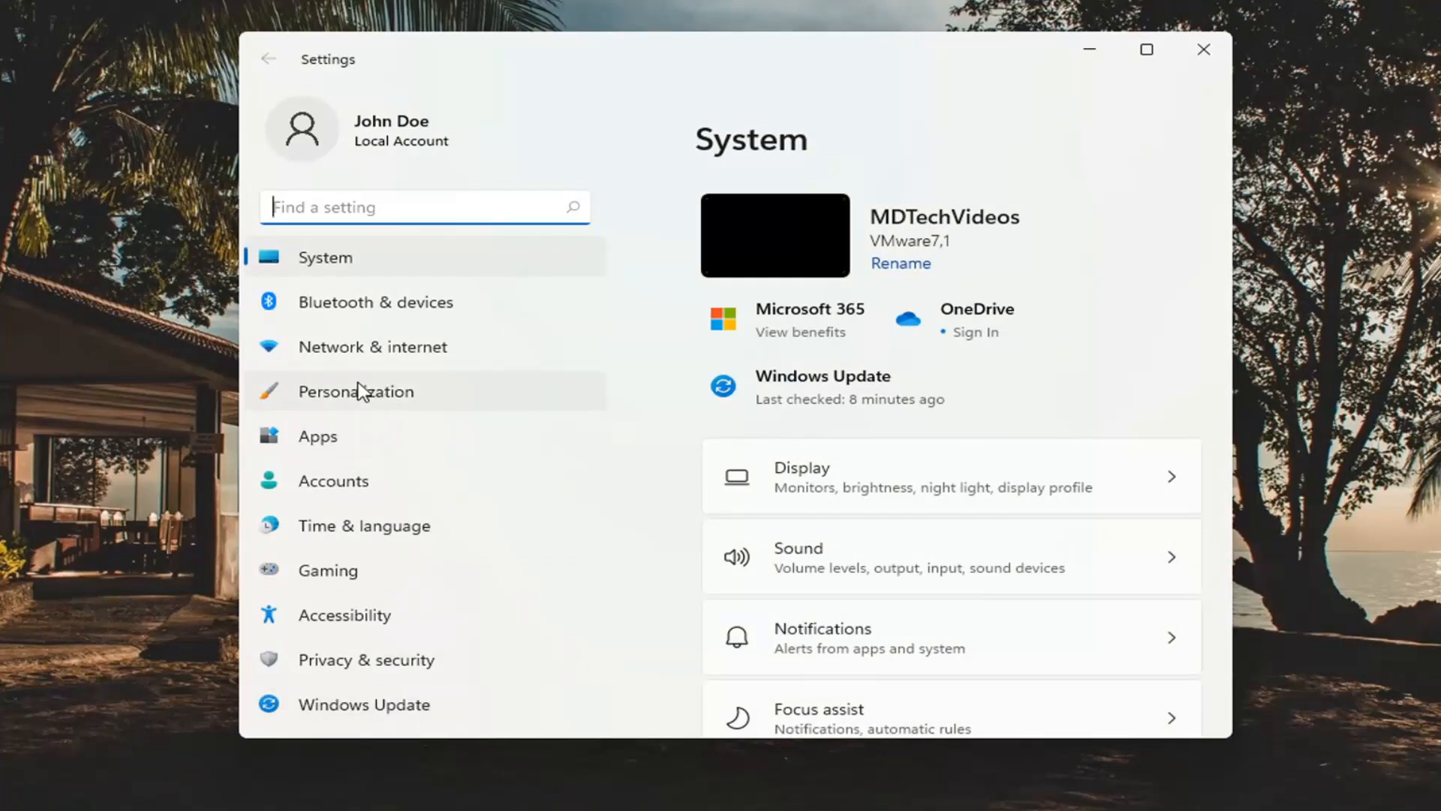
Step: Go to the Personalization page and bring its Lock screen entry into view
left_click(358, 391)
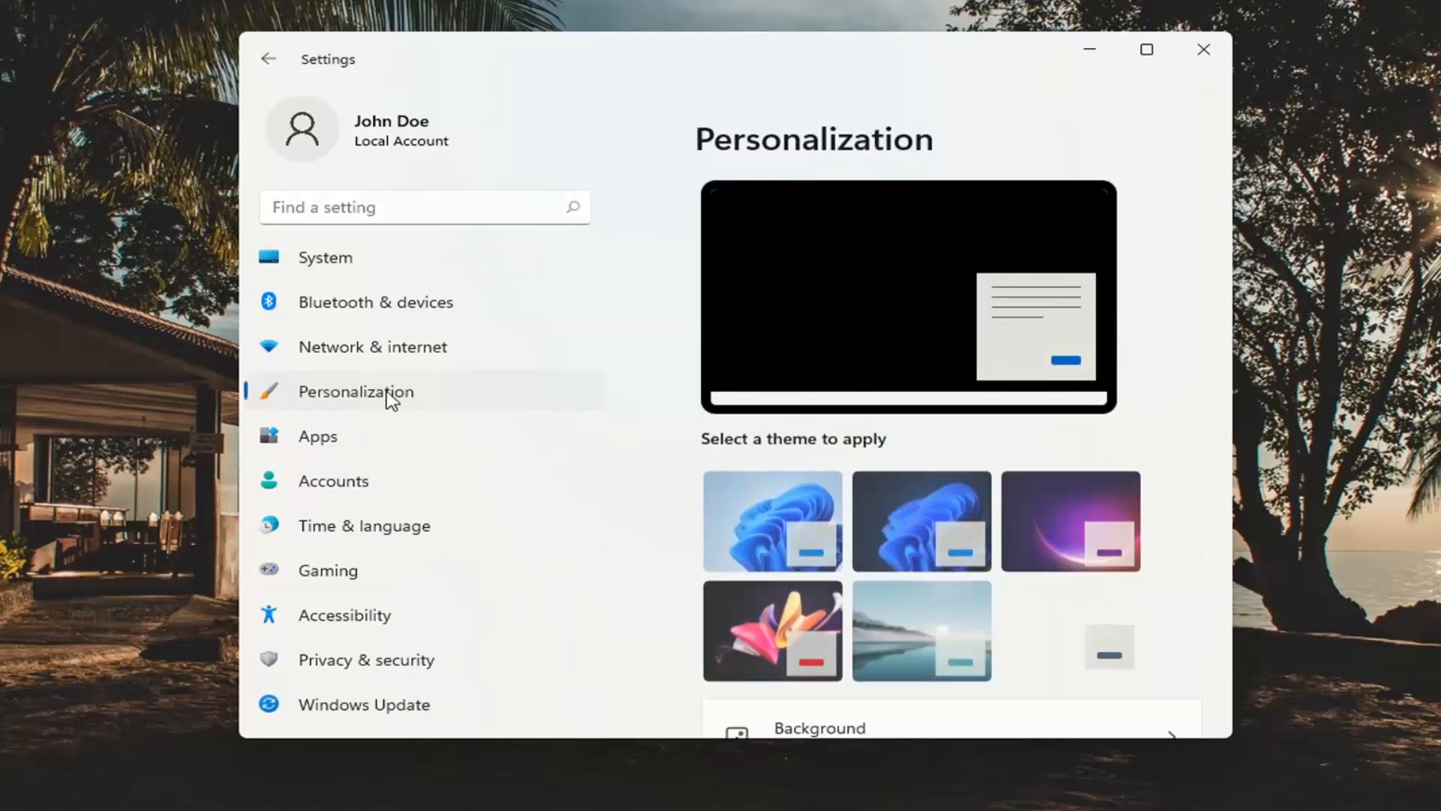
scroll("down", 3)
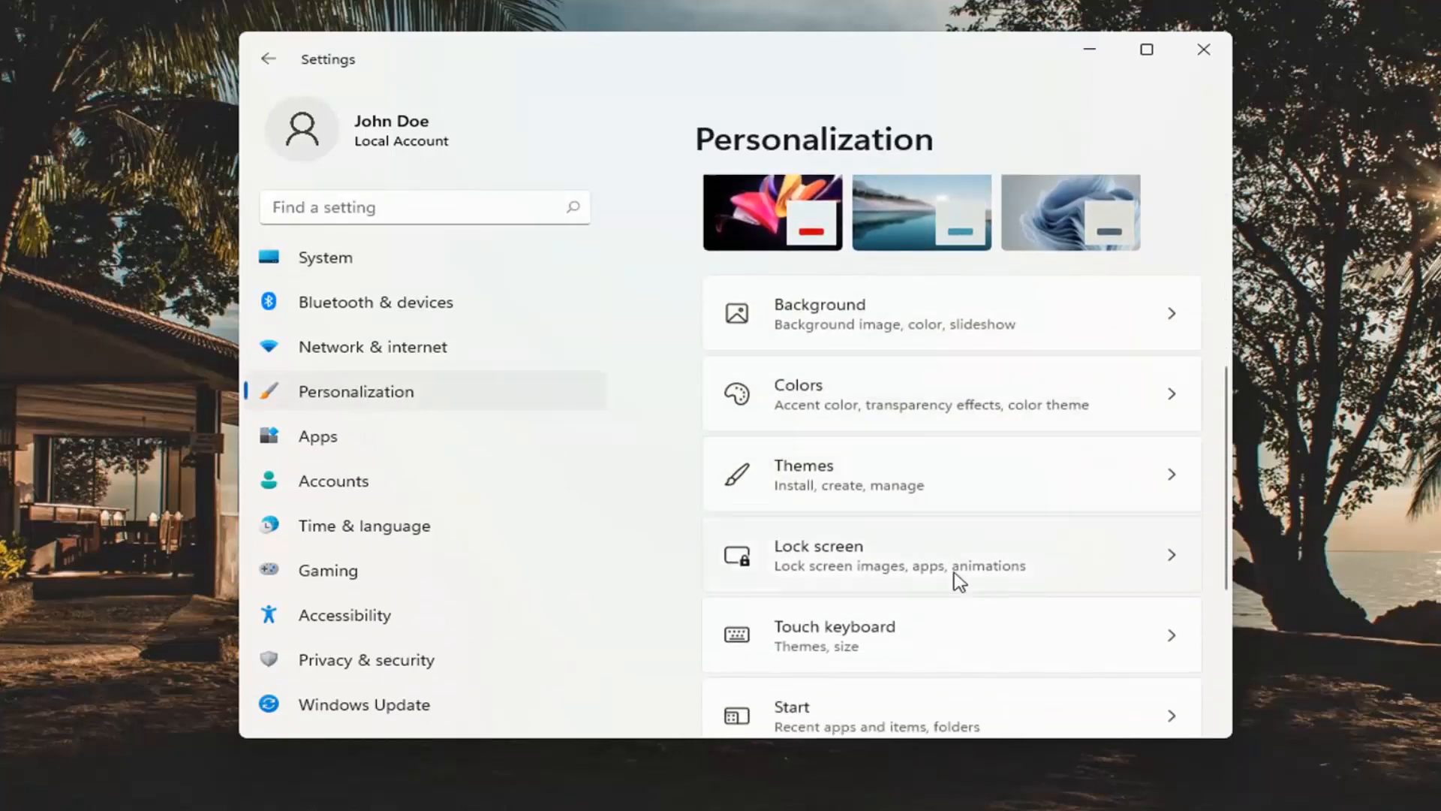
mouse_move(845, 562)
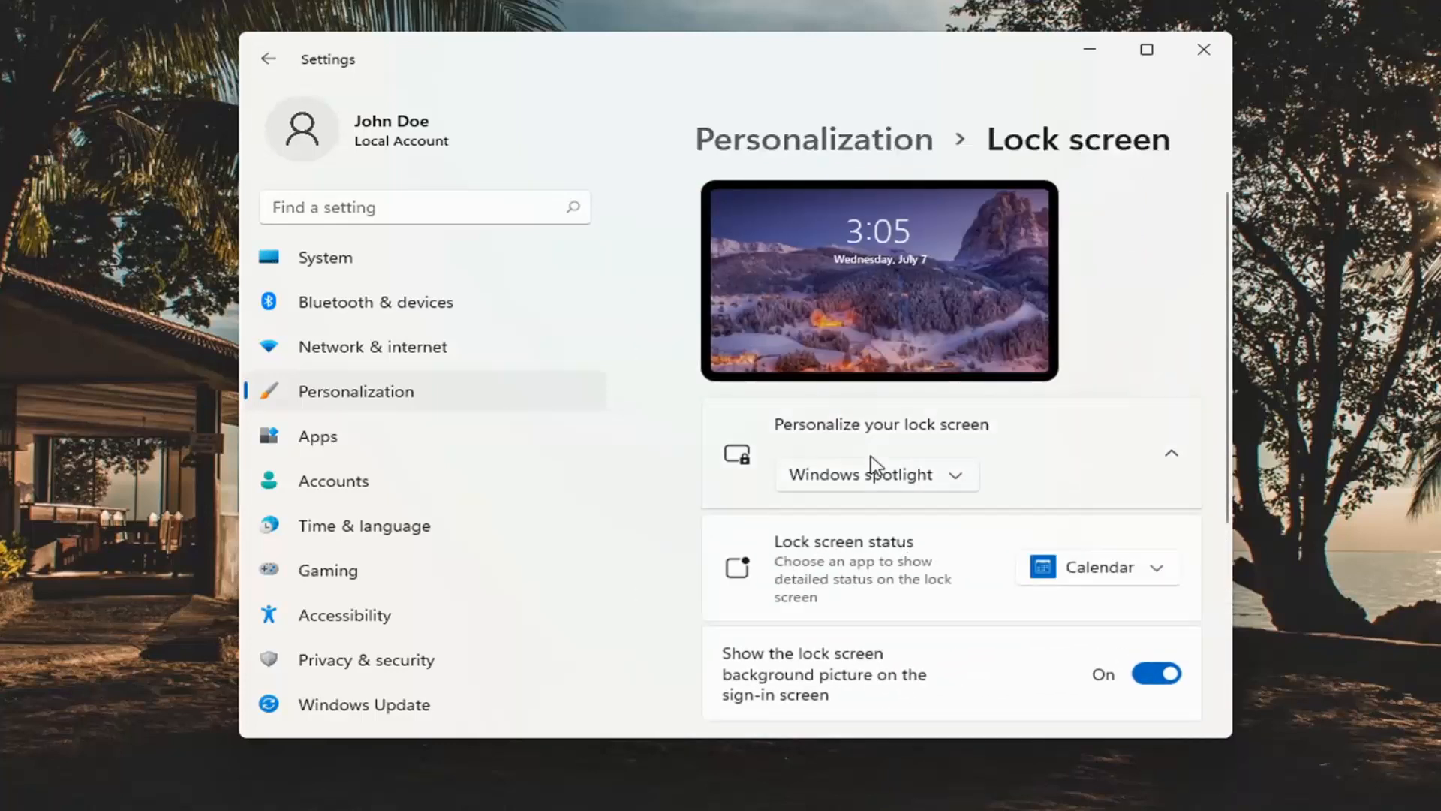
Step: Set Personalize your lock screen to Picture instead of Windows spotlight
scroll("down", 3)
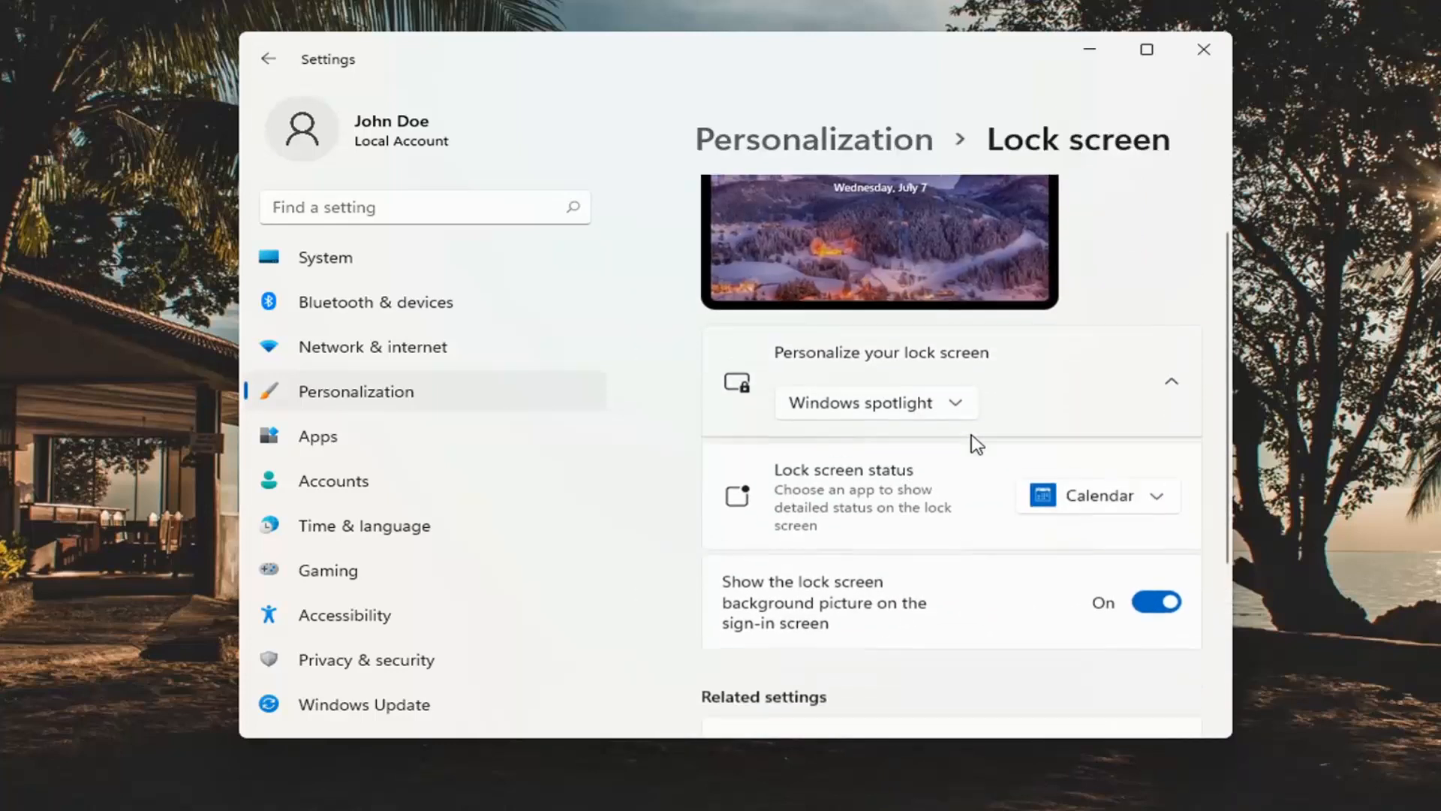
left_click(874, 403)
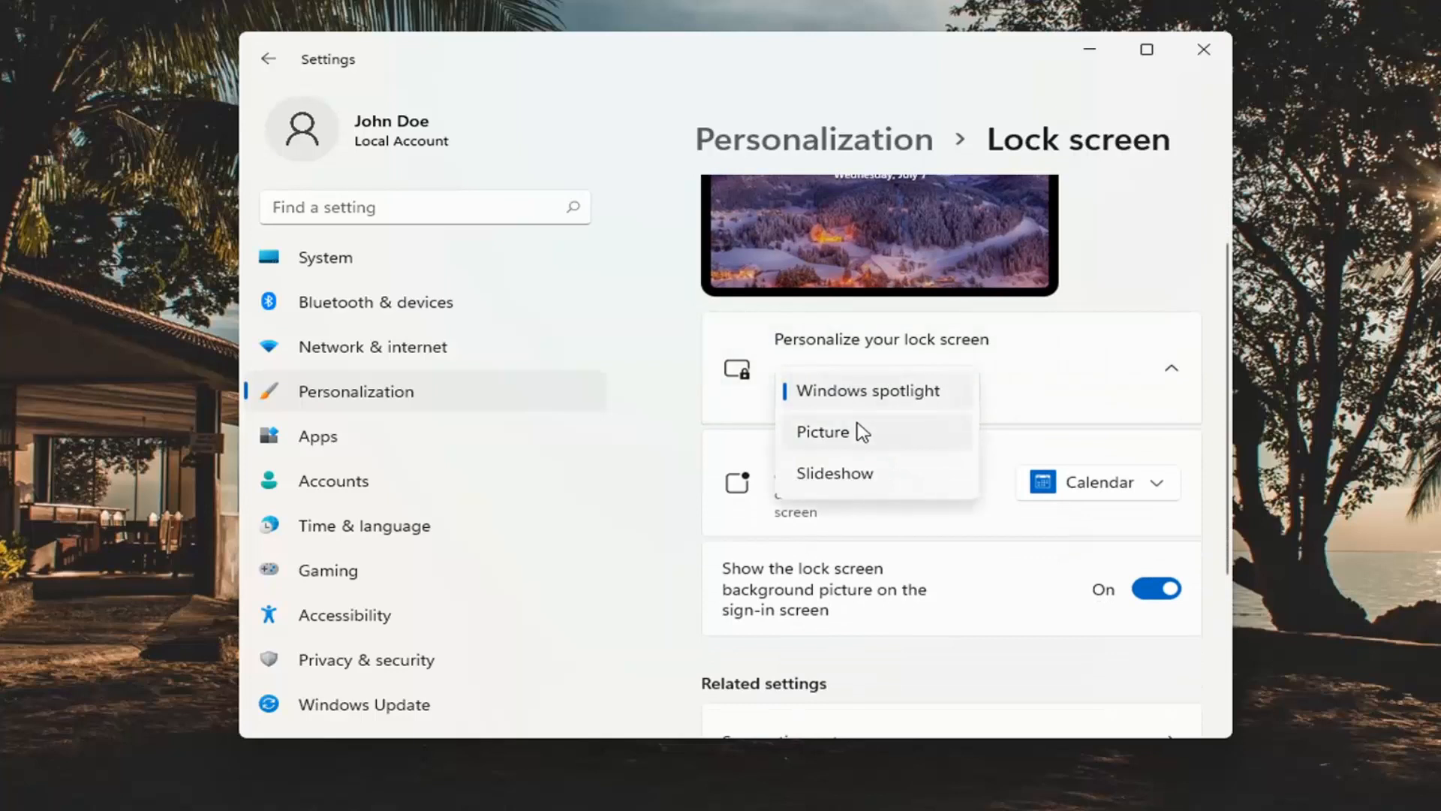
mouse_move(823, 153)
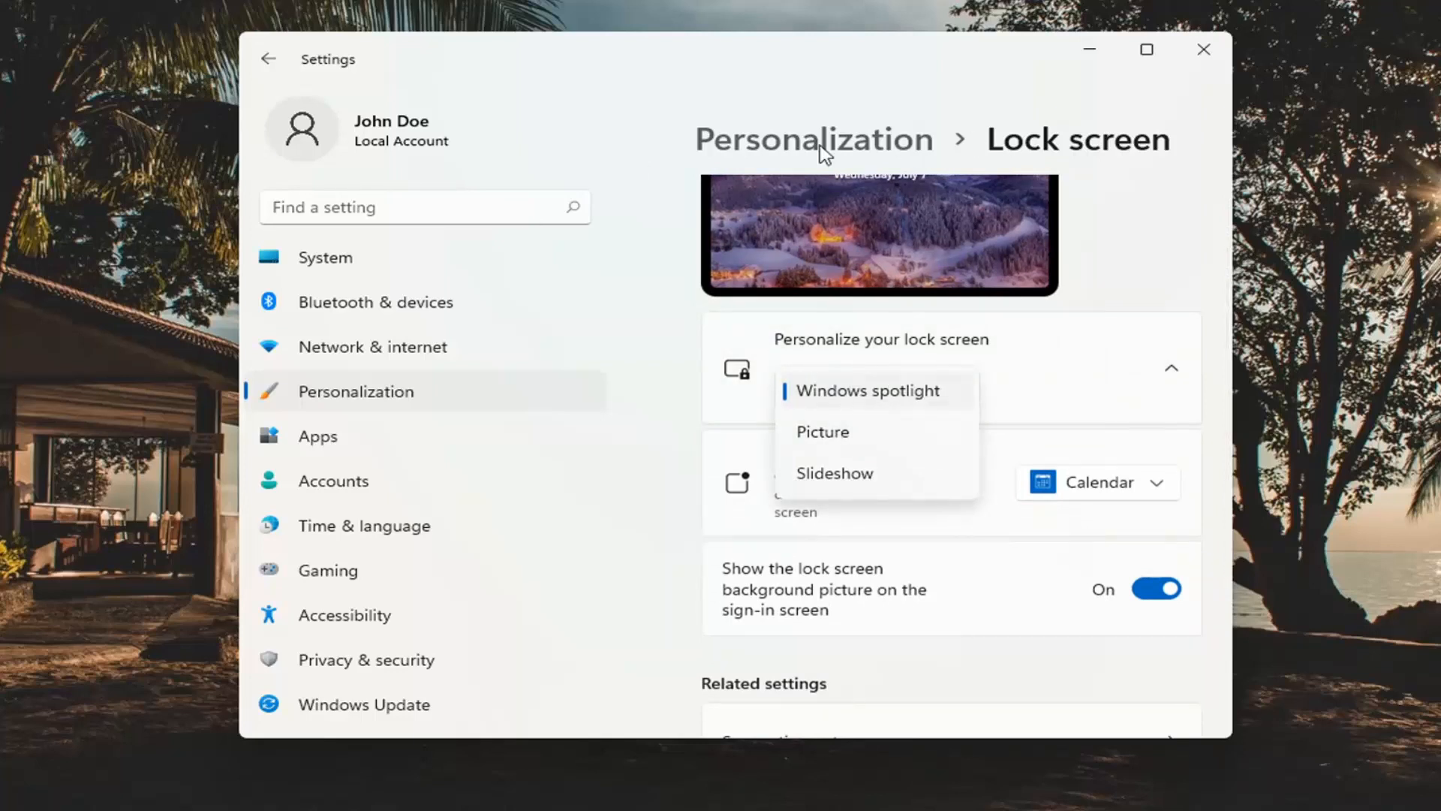
left_click(822, 432)
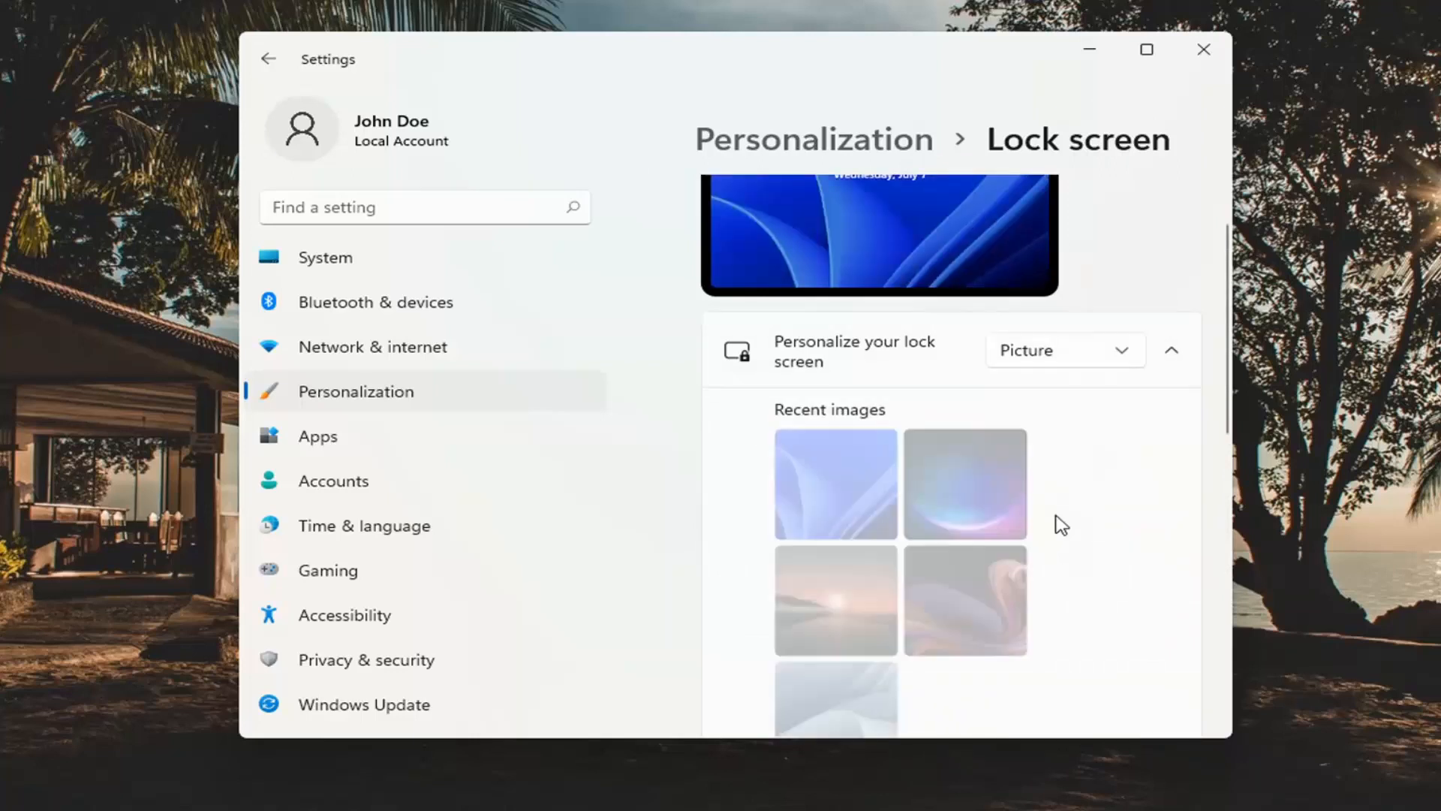
Step: Switch the lock screen background to Slideshow, then back to Windows spotlight
scroll("up", 3)
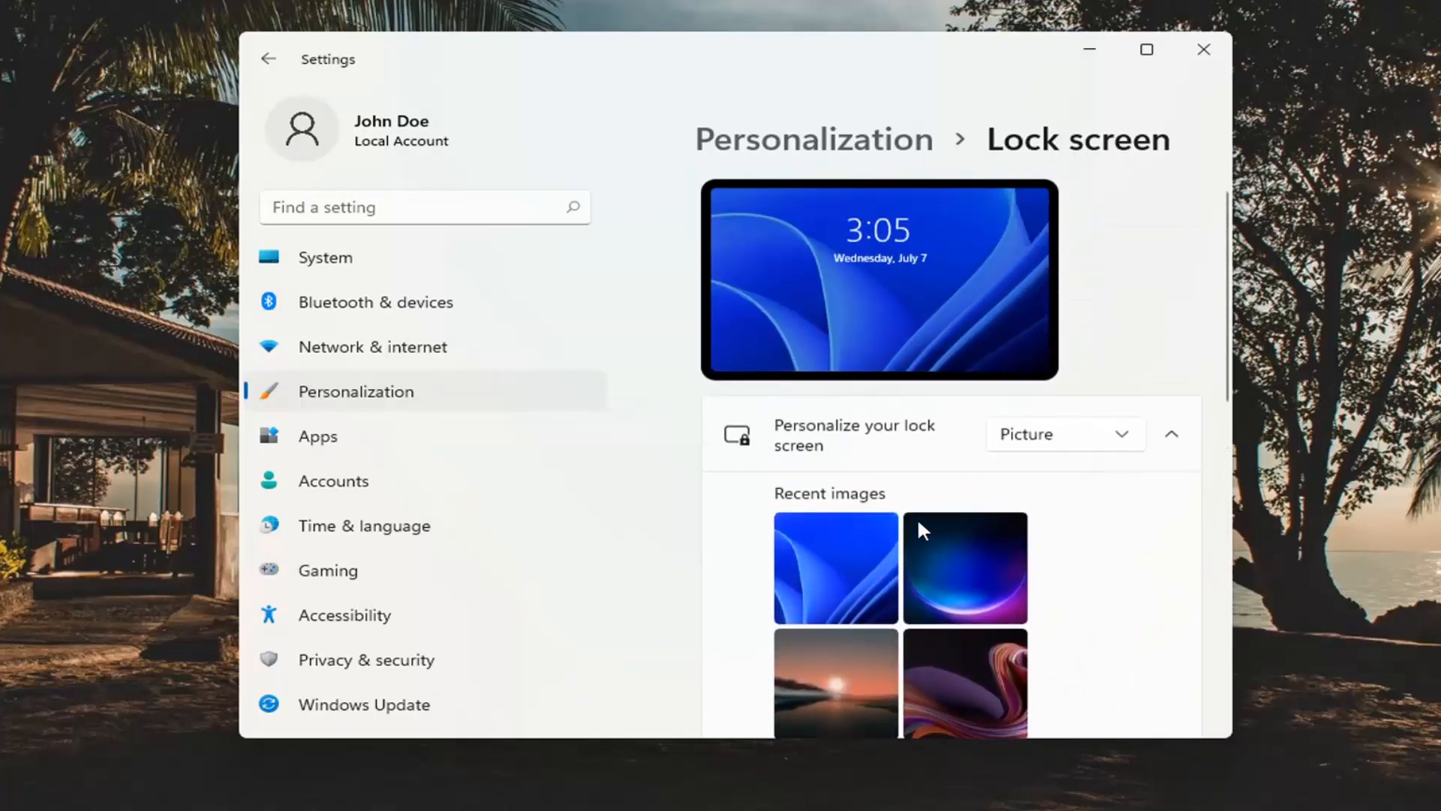
left_click(1061, 433)
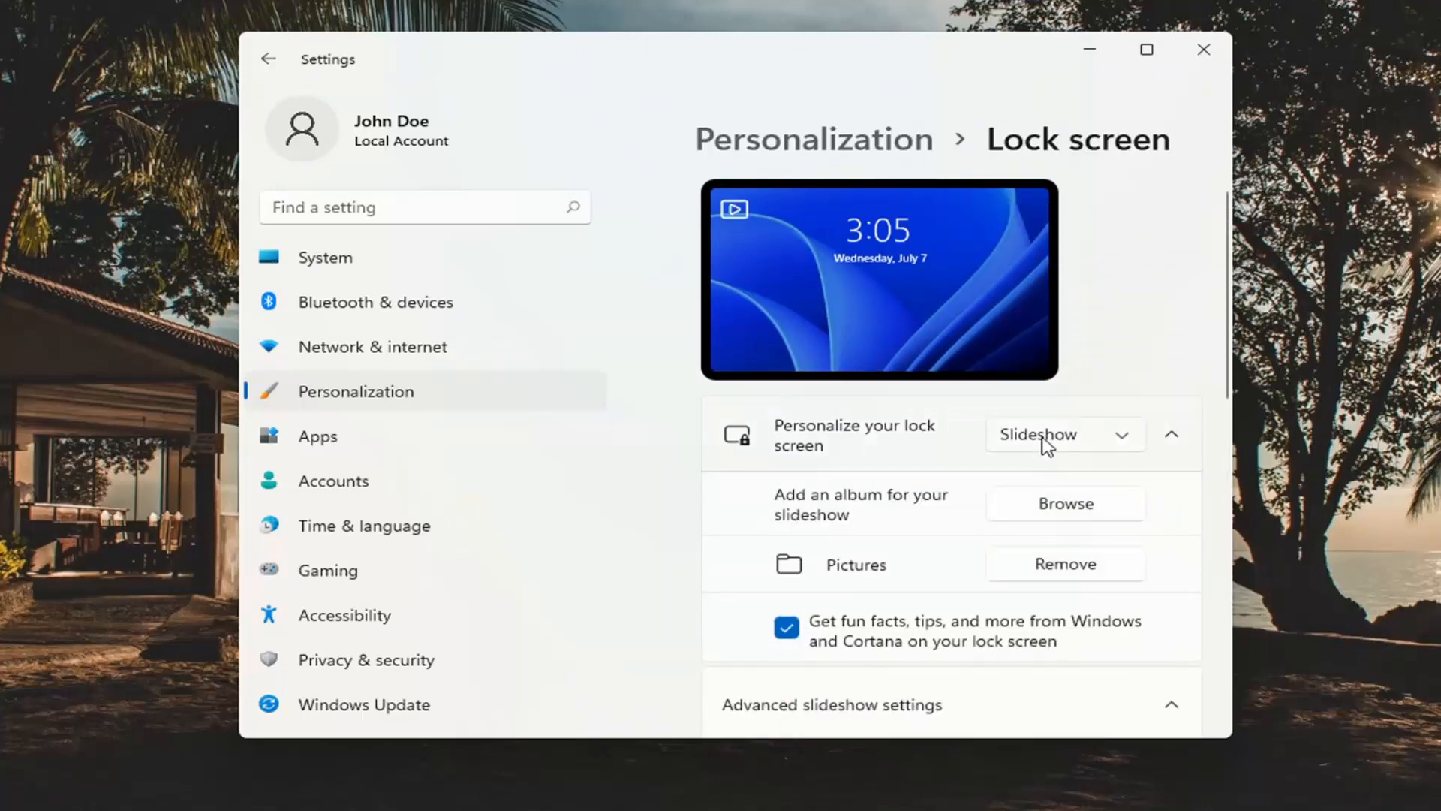
left_click(1063, 434)
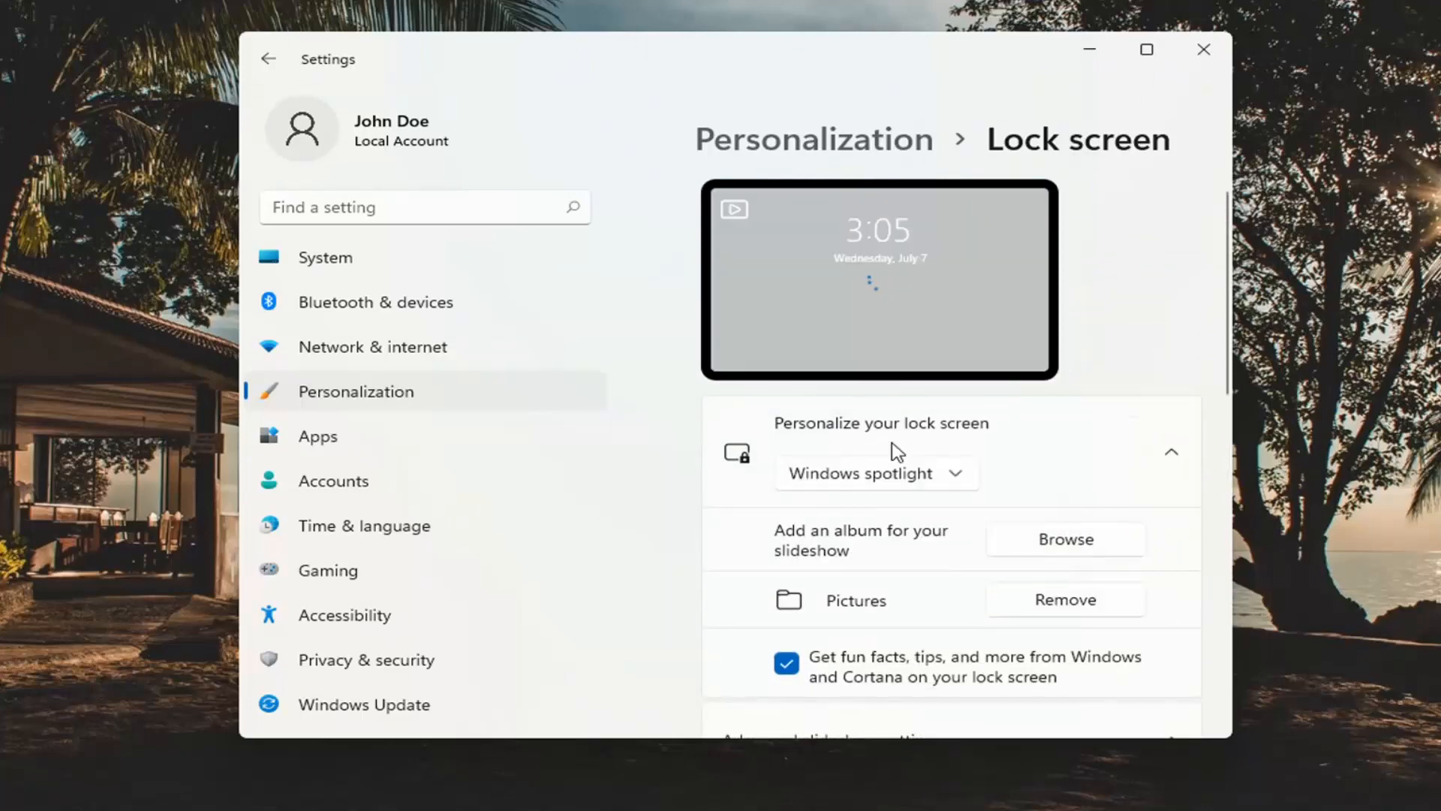